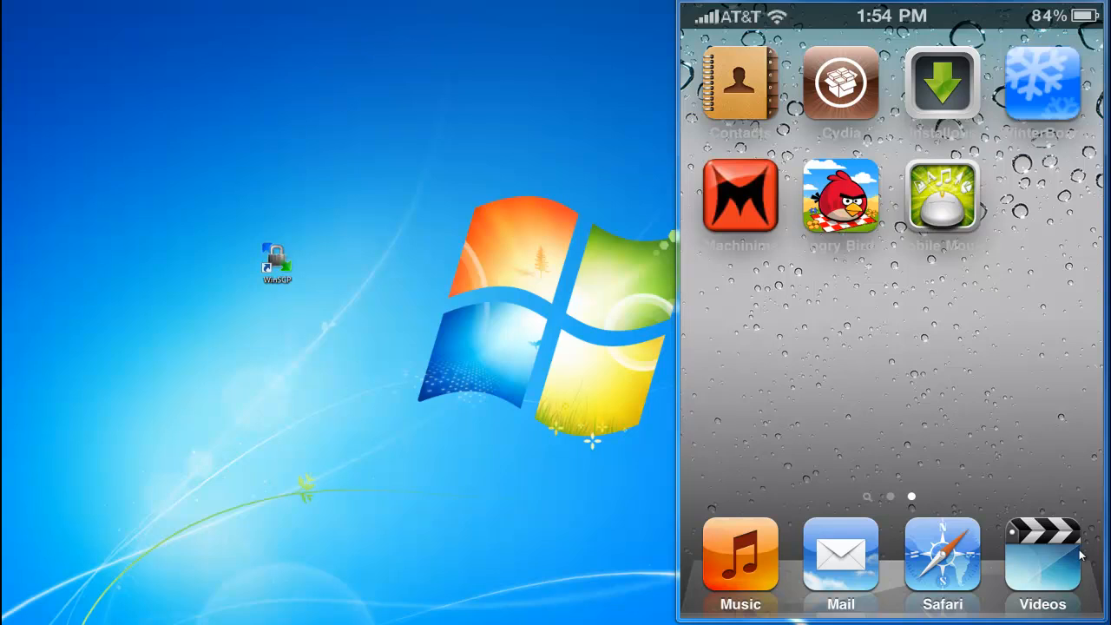
{"action": "mouse_move", "coordinate": [368, 550]}
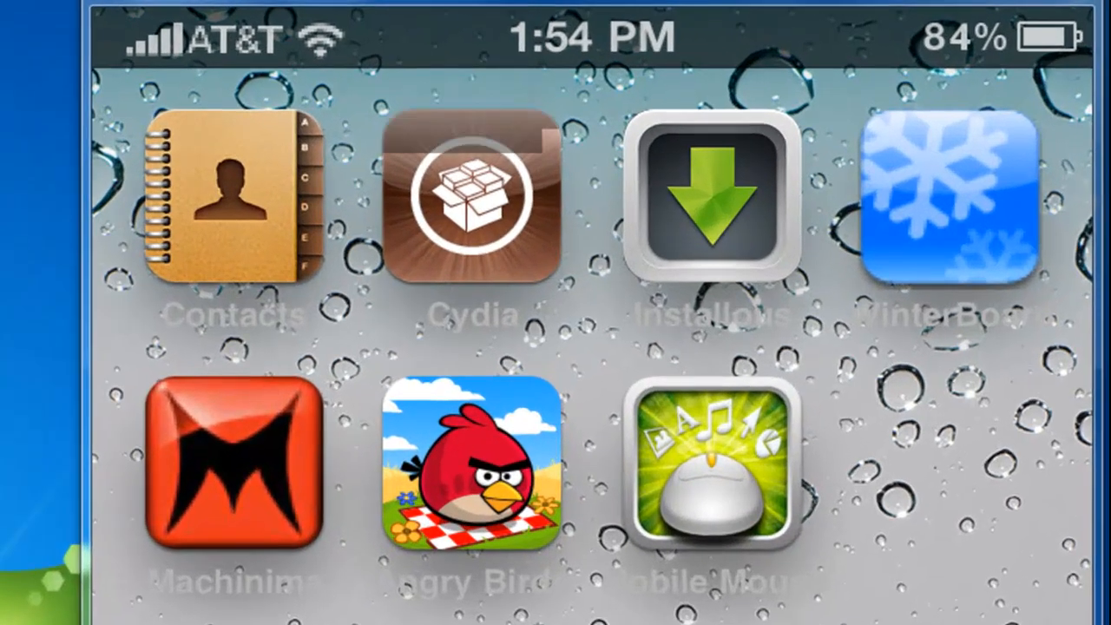
- Launch Cydia from the home screen and let its Search page load
{"action": "left_click", "coordinate": [471, 208]}
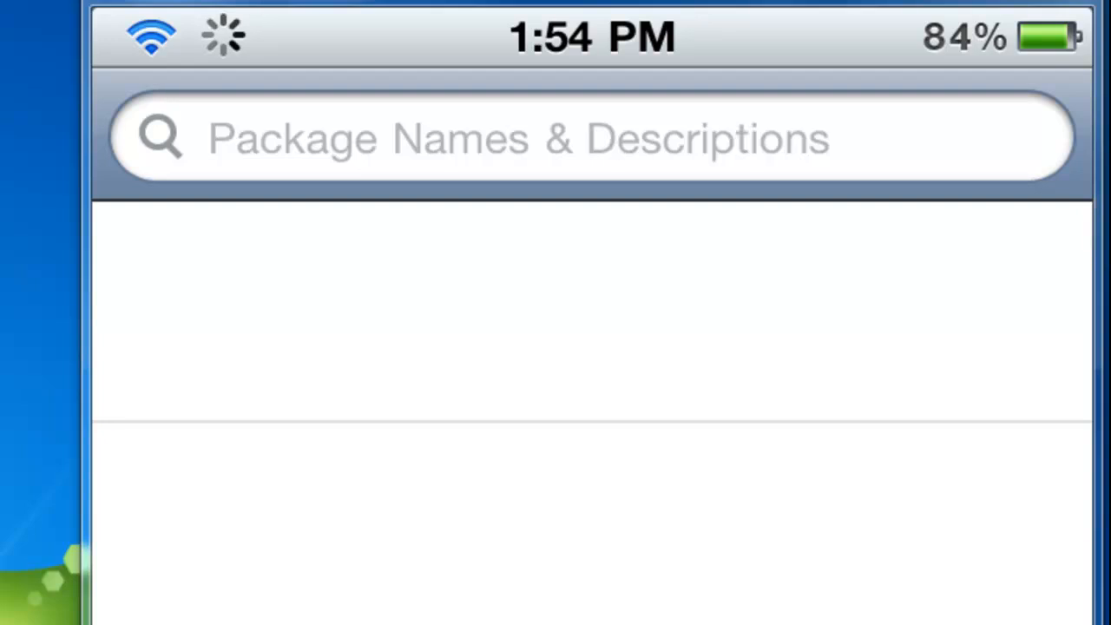
- Search Cydia for "OpenSSH" and reach its details page (version 5.8p1-9)
{"action": "left_click", "coordinate": [538, 137]}
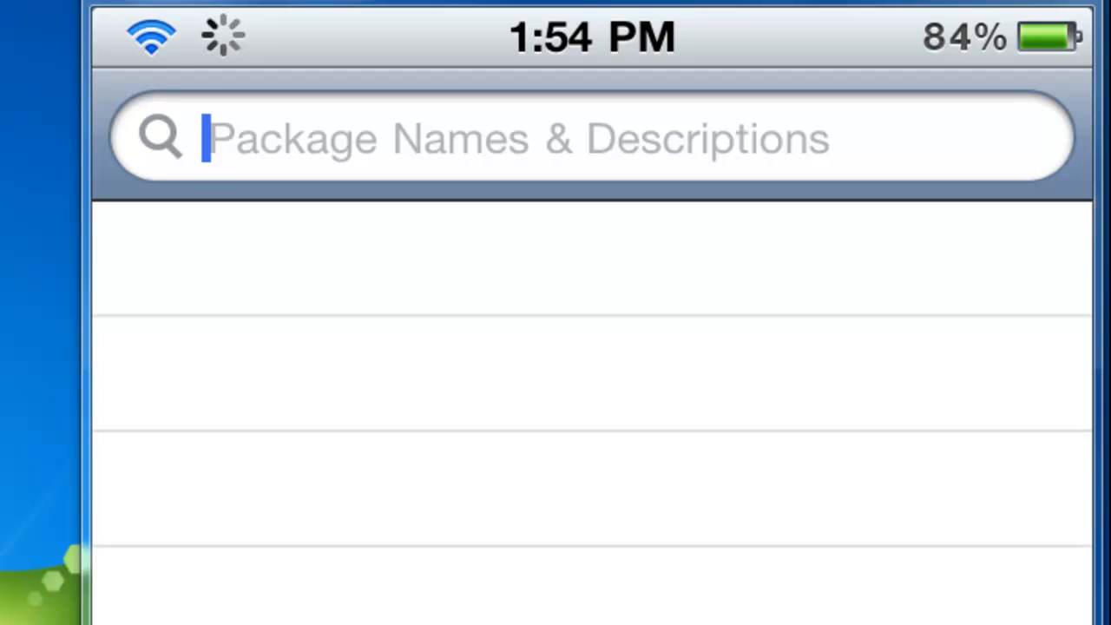
{"action": "type", "text": "Ope"}
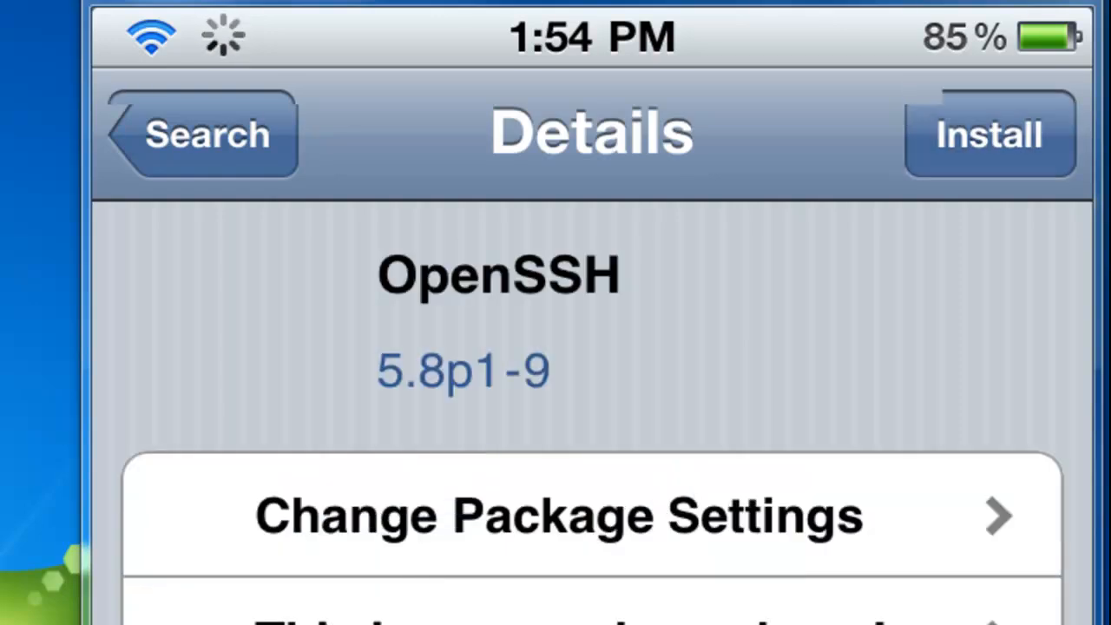
- Install OpenSSH through Install and Confirm, ending back on the home screen
{"action": "left_click", "coordinate": [986, 135]}
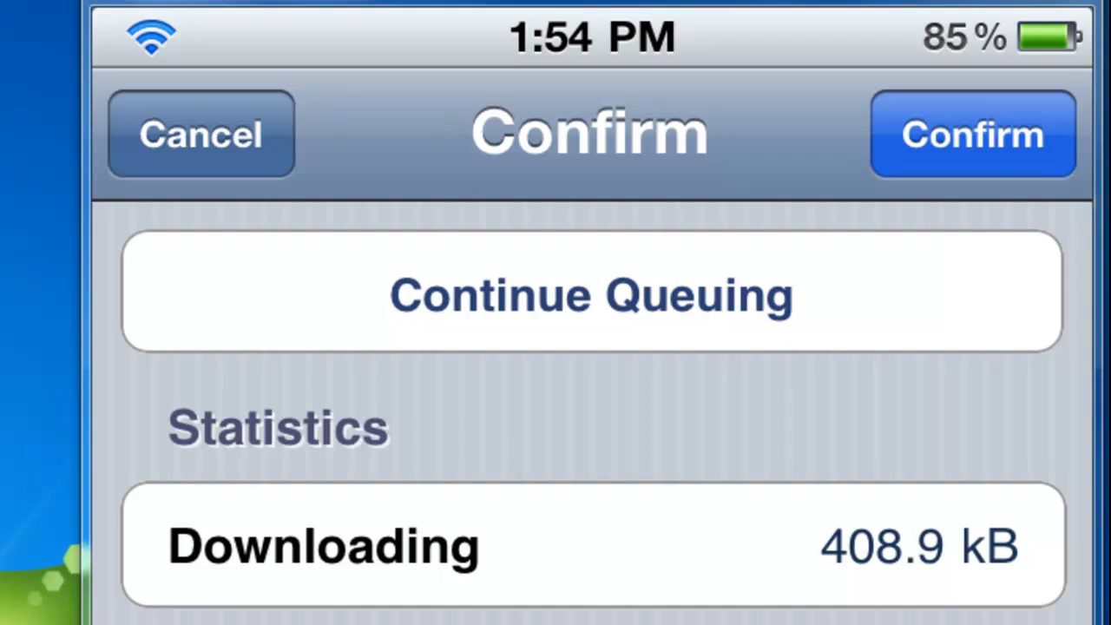
{"action": "left_click", "coordinate": [972, 135]}
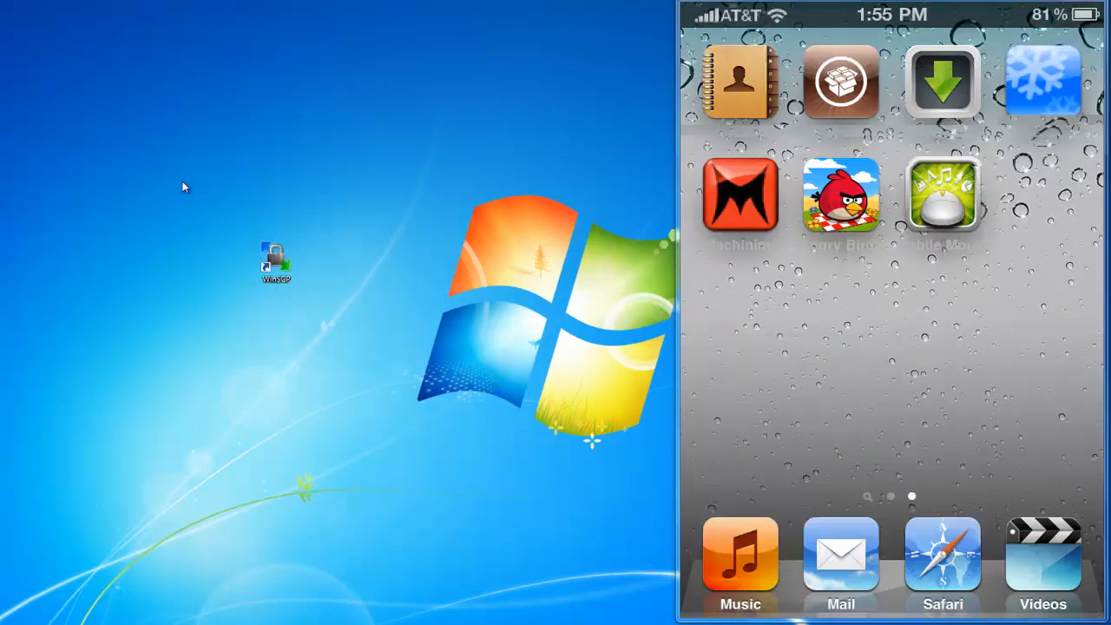
{"action": "mouse_move", "coordinate": [281, 309]}
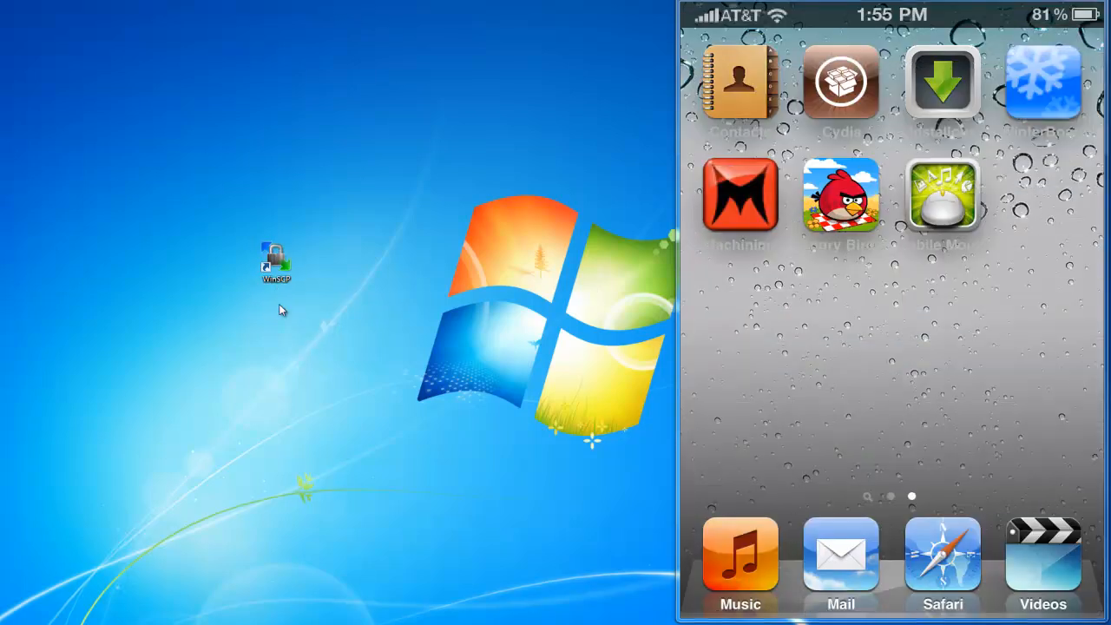
- Start WinSCP from its desktop shortcut so the Login window appears
{"action": "double_click", "coordinate": [276, 257]}
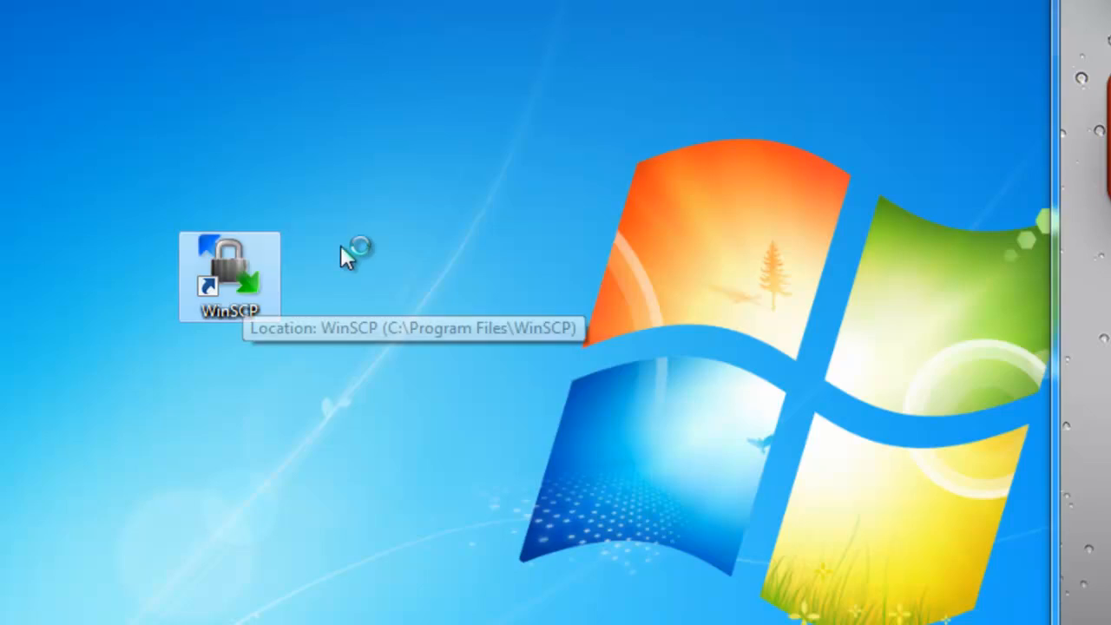
{"action": "double_click", "coordinate": [227, 275]}
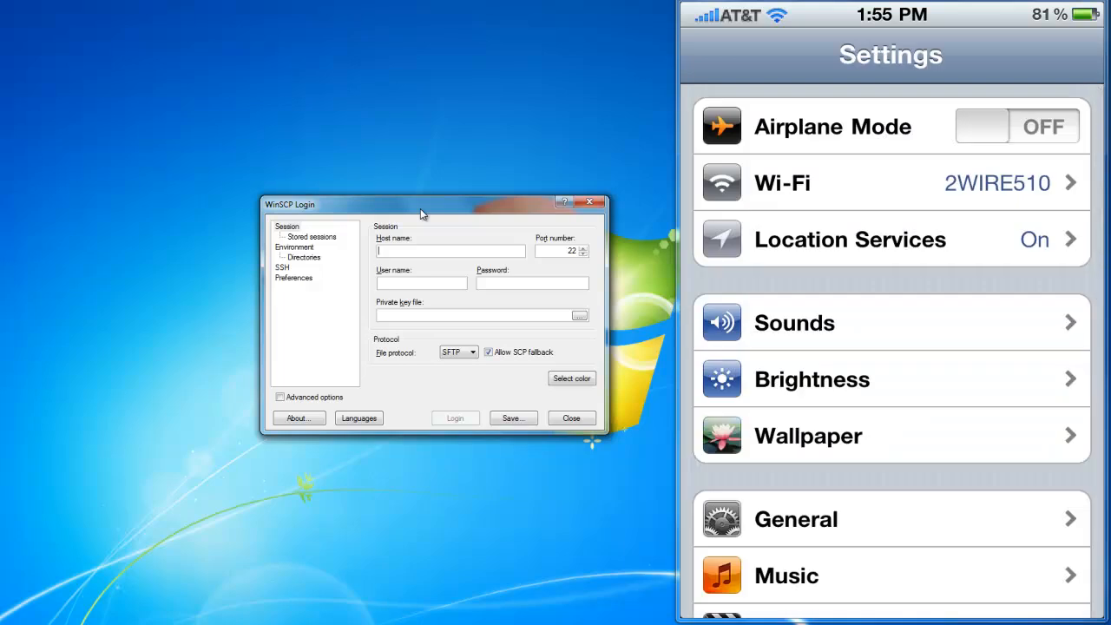
- View the connected Wi-Fi network's details to read the phone's IP address
{"action": "left_click", "coordinate": [888, 182]}
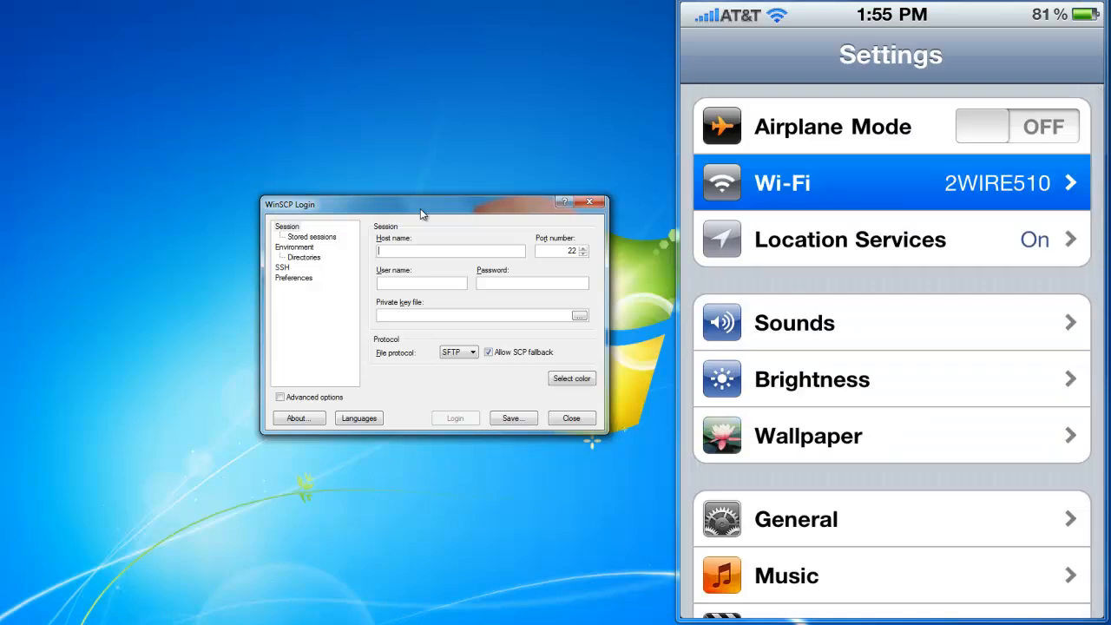
{"action": "left_click", "coordinate": [888, 182]}
{"action": "type", "text": "192."}
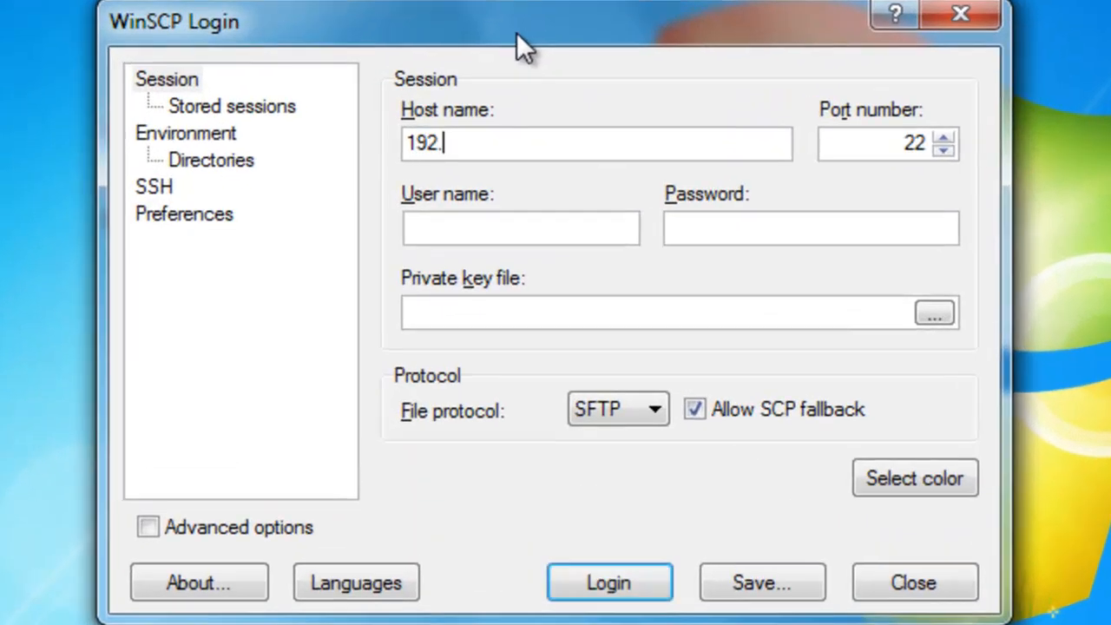
- Enter host name 192.168.1.109 and user name root in the WinSCP login
{"action": "type", "text": "168."}
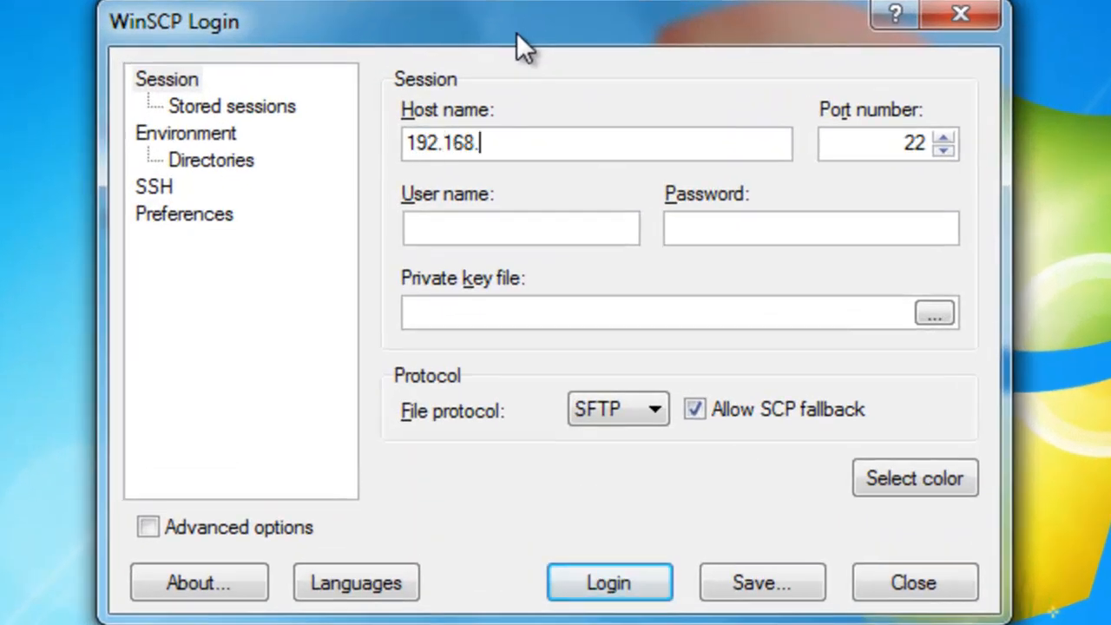
{"action": "type", "text": "1.109"}
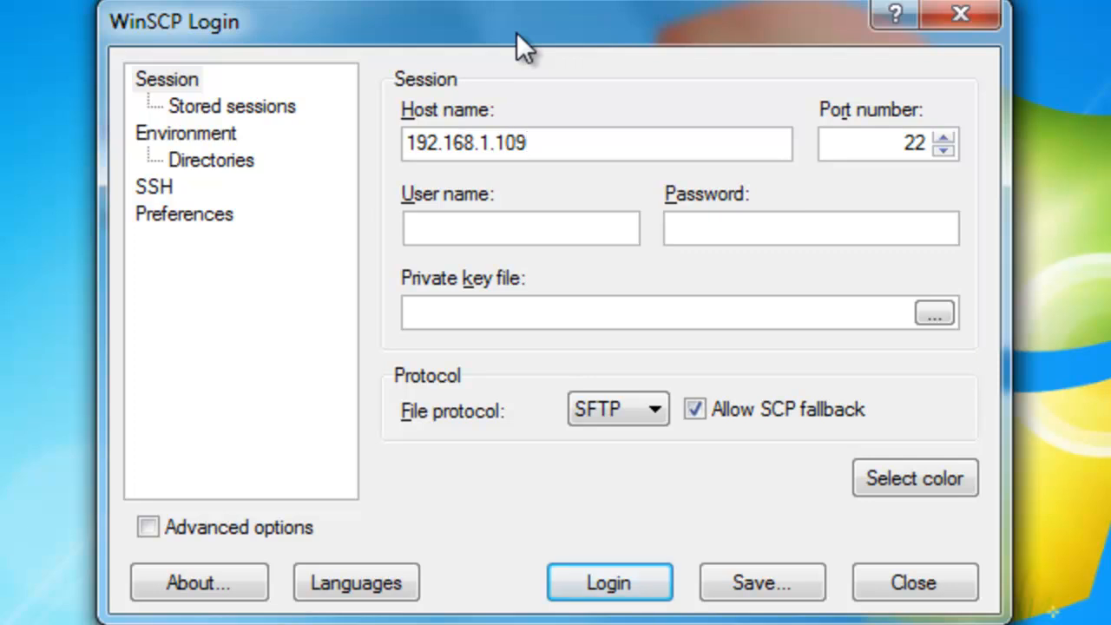
{"action": "left_click", "coordinate": [492, 229]}
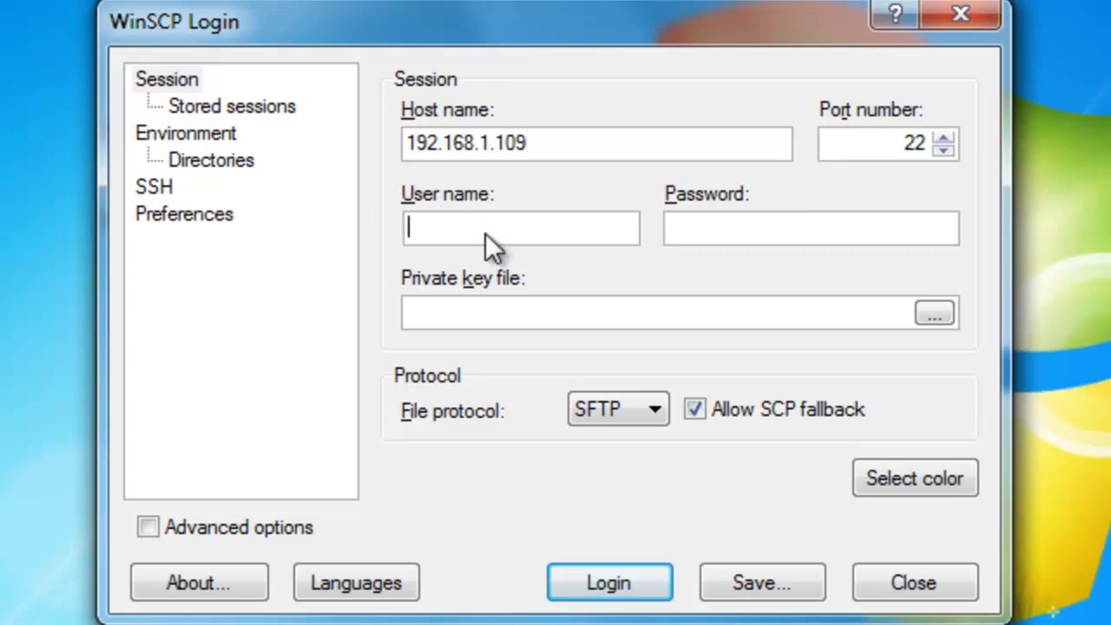
{"action": "type", "text": "r"}
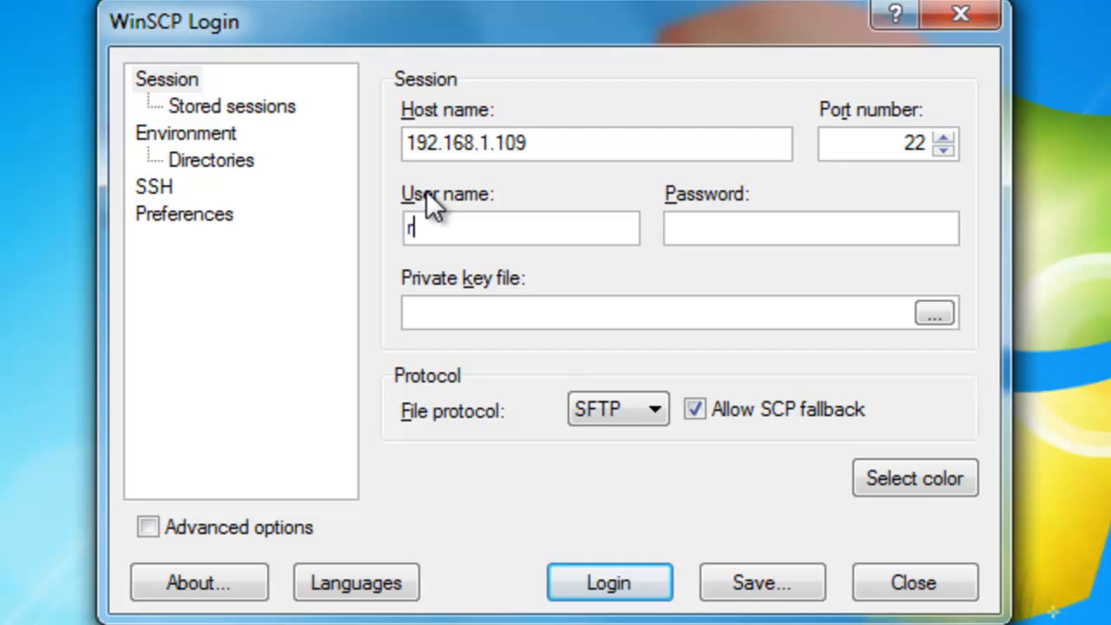
{"action": "type", "text": "oot"}
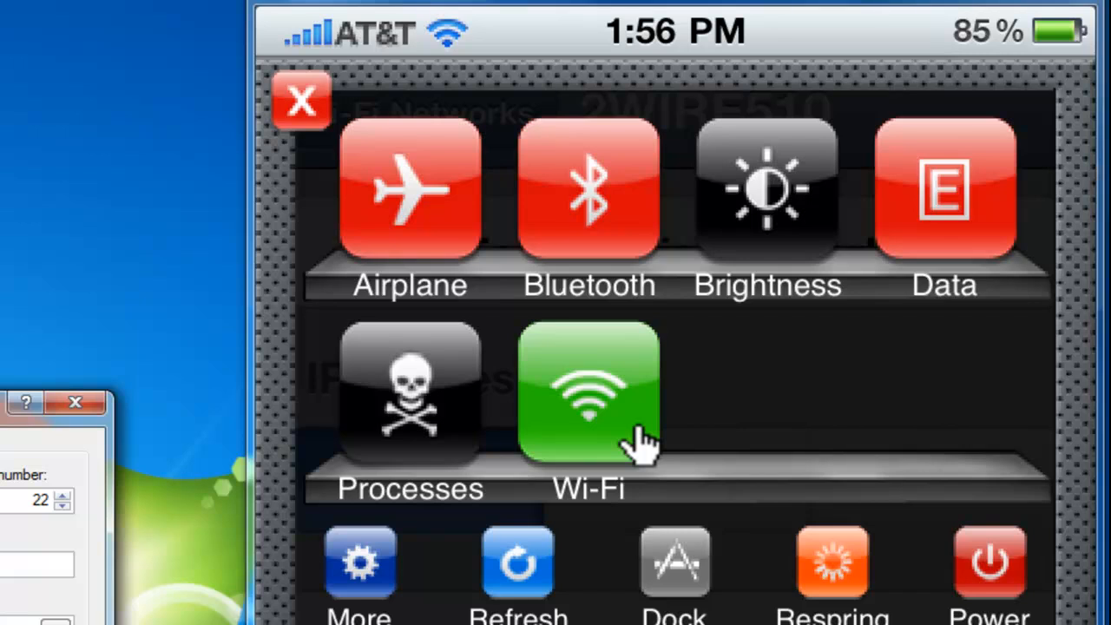
- Supply the root password and log WinSCP into the iPhone, showing /private/var/root
{"action": "left_click", "coordinate": [589, 402]}
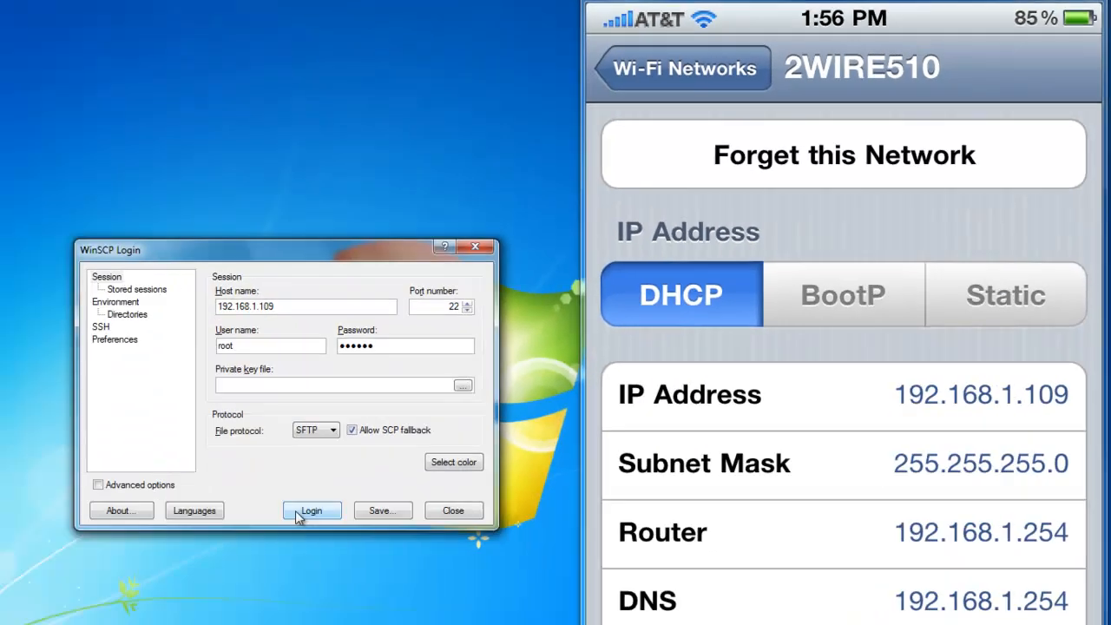
{"action": "left_click", "coordinate": [312, 510]}
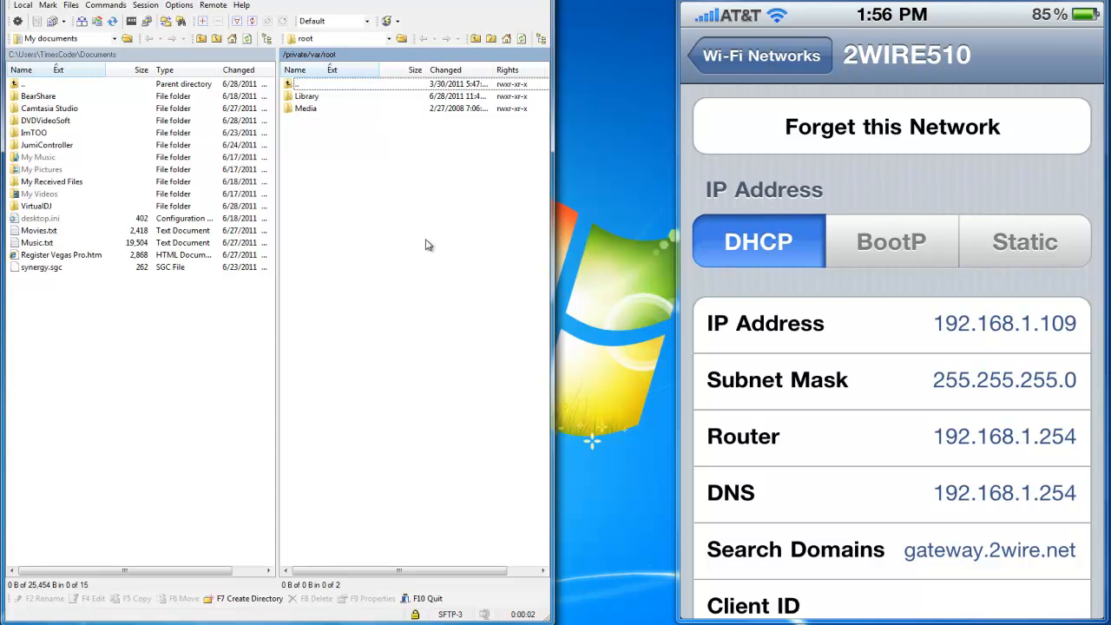
{"action": "mouse_move", "coordinate": [546, 21]}
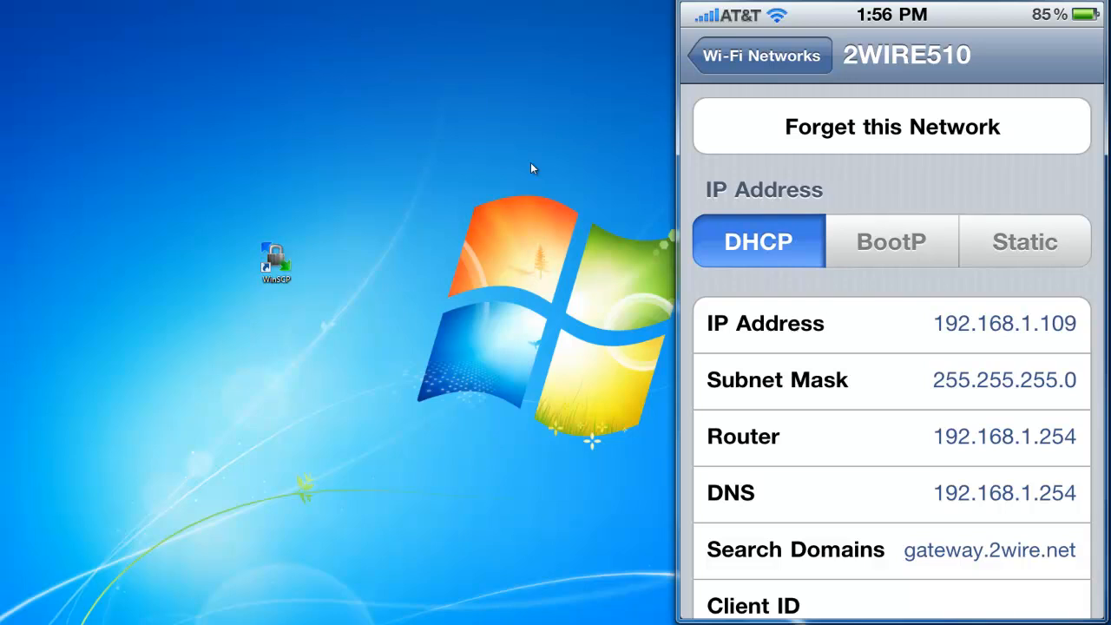
{"action": "mouse_move", "coordinate": [125, 356]}
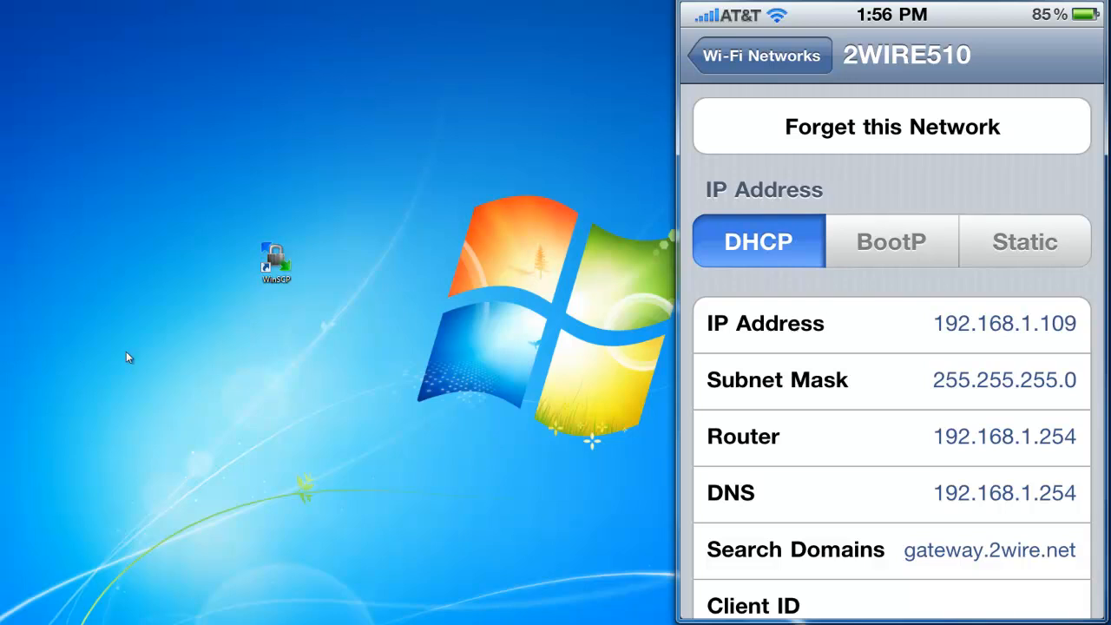